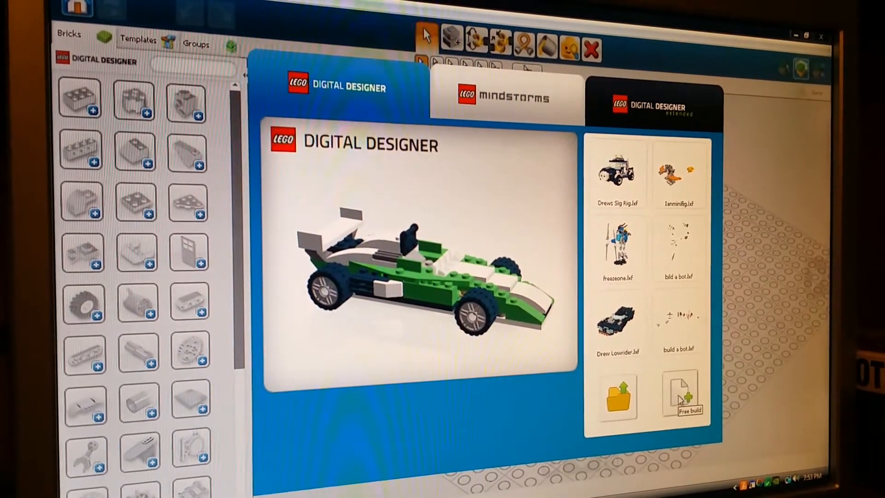
Start a new Free build model on an empty baseplate
left_click(681, 393)
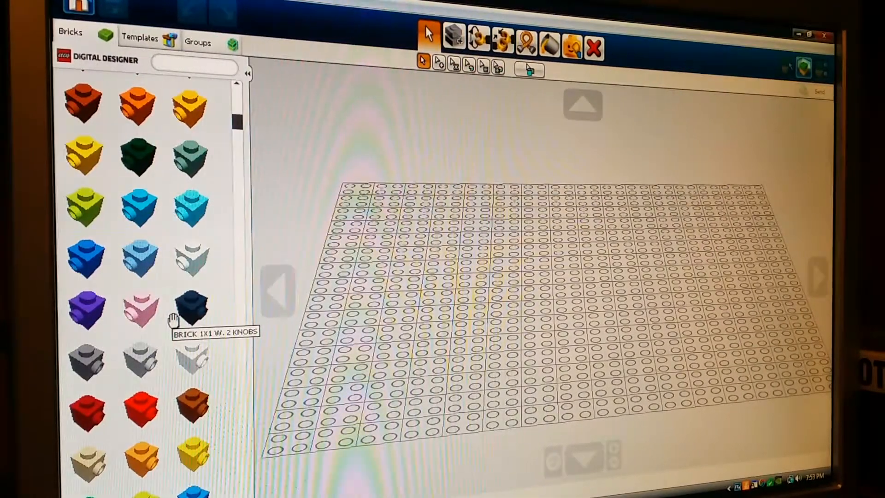
Browse the Bricks palette for grey 1x2 bricks and a black plate for the base
scroll("down", 3)
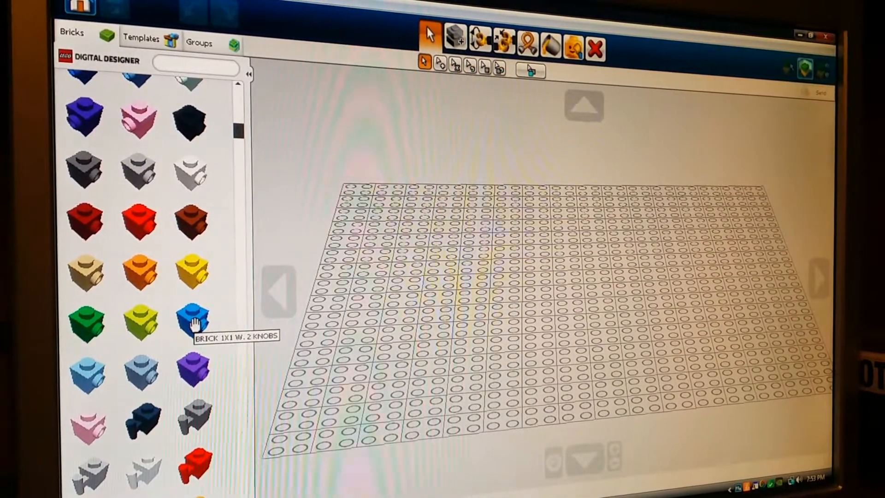
scroll("down", 3)
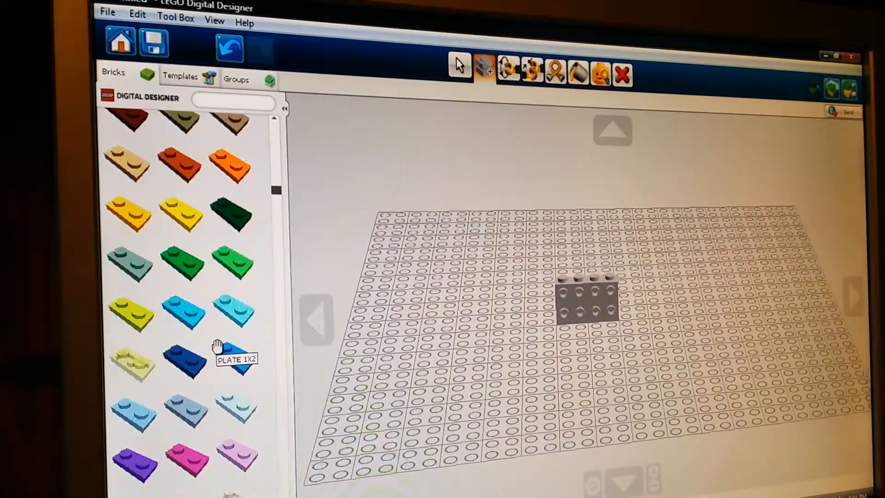
scroll("down", 3)
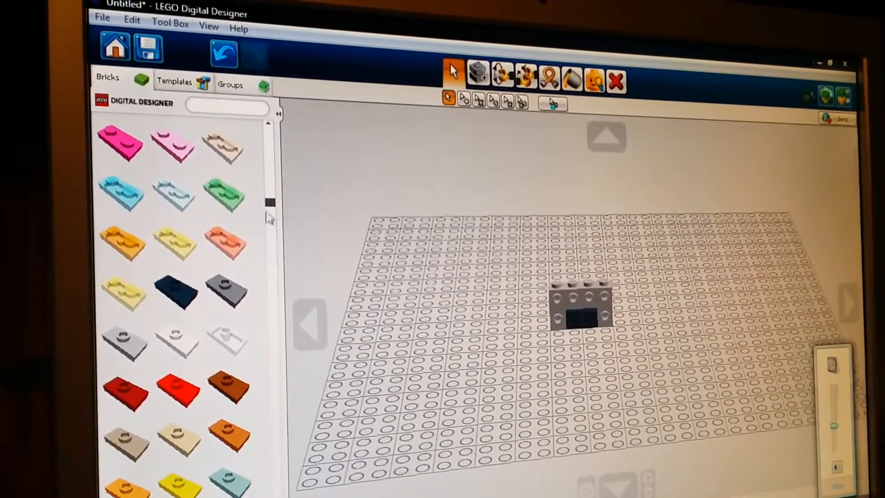
Browse the palette for blue wall bricks, red corner pieces and a white round tile
scroll("down", 3)
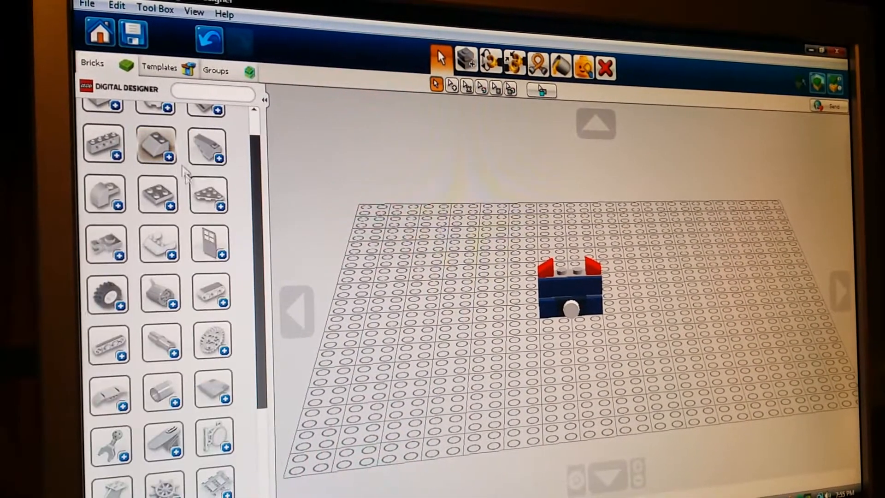
Find red roof tiles in the palette and cap the blue walls with a pointed roof
scroll("down", 3)
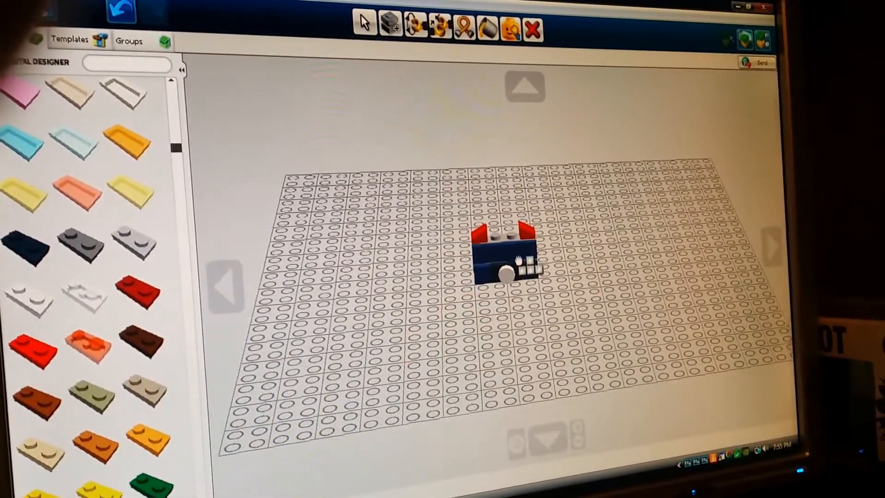
left_click(367, 27)
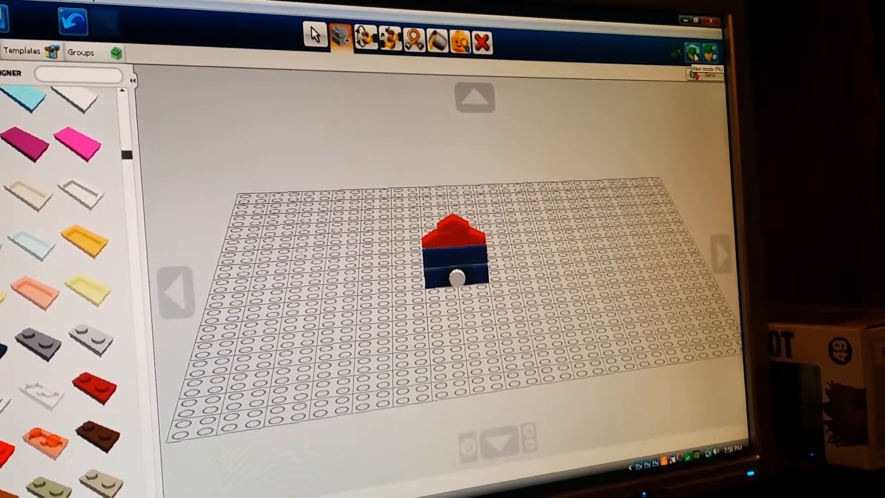
left_click(690, 51)
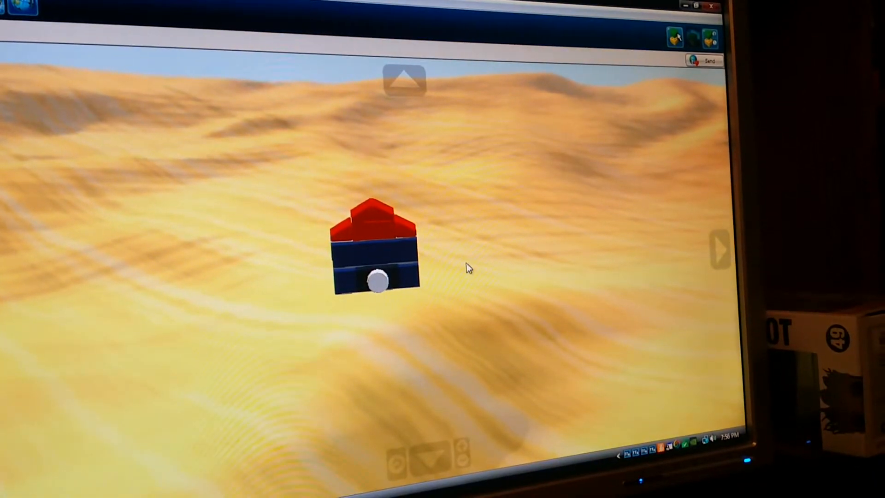
left_click(671, 35)
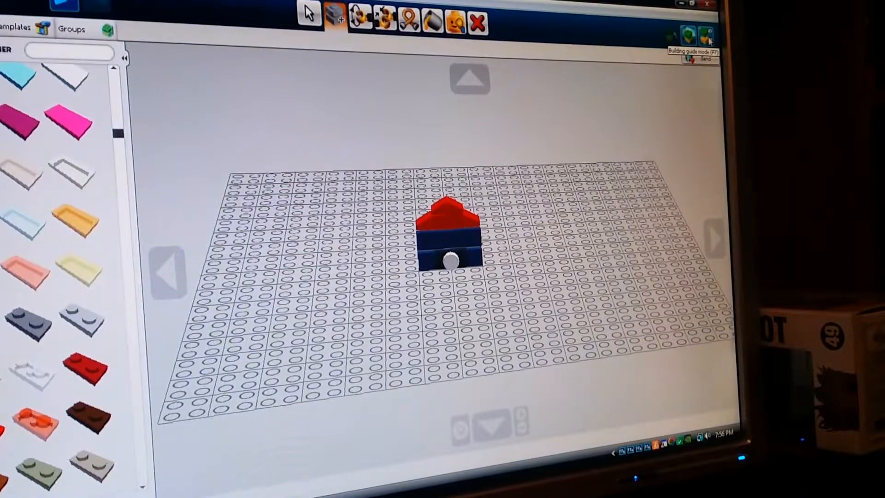
Switch to Building guide mode (F7) showing the ten-step birdhouse guide
left_click(702, 36)
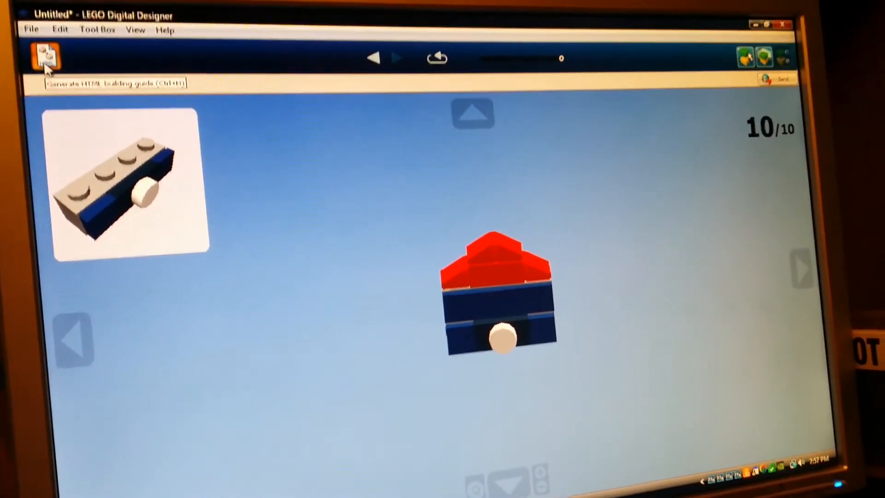
Generate the HTML building guide into the Building Instructions folder
left_click(45, 56)
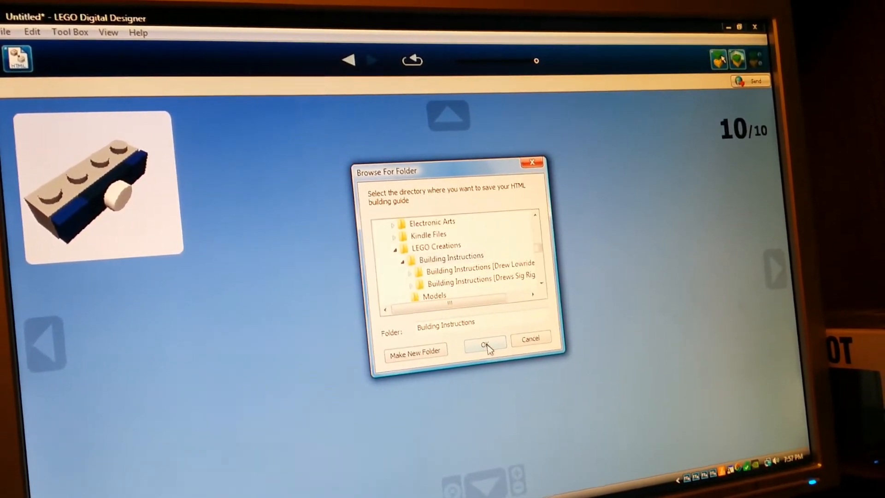
left_click(484, 344)
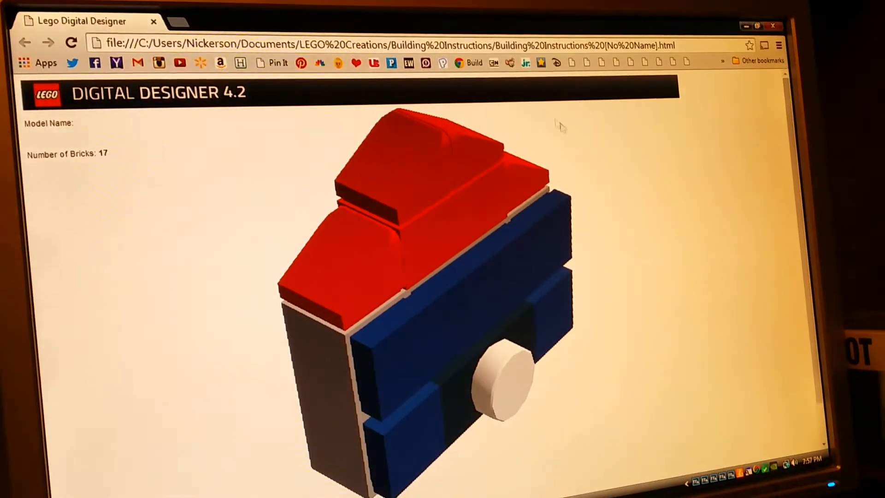
Jump to the guide's last page listing the 17 bricks by quantity and colour
scroll("down", 3)
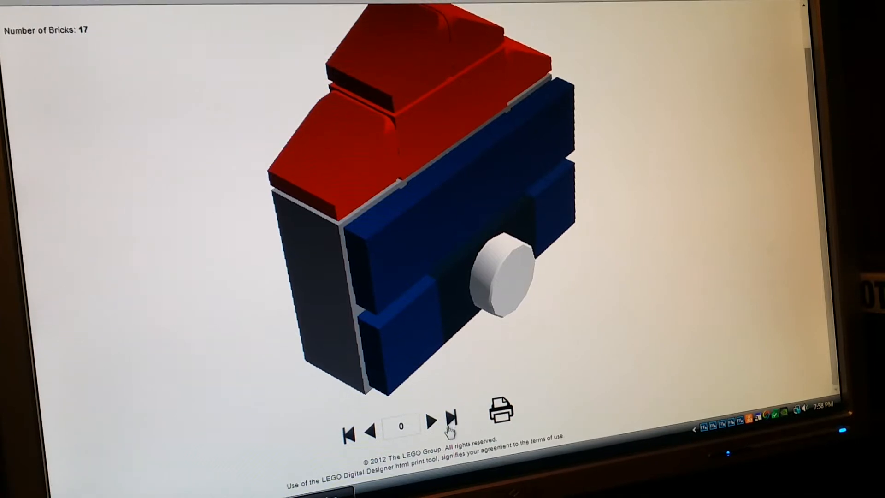
left_click(450, 419)
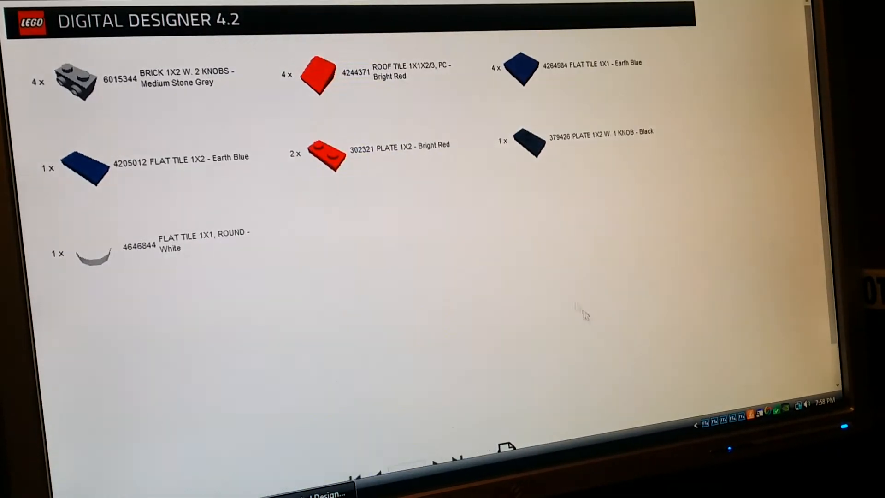